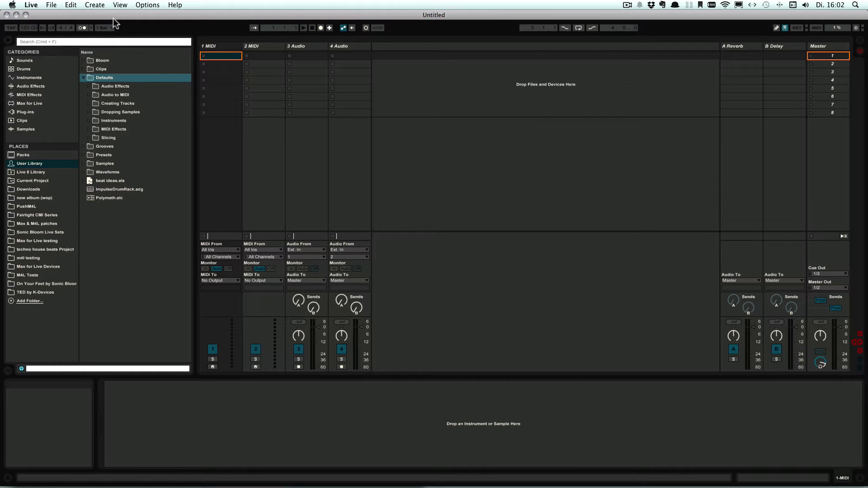
pyautogui.moveTo(314, 55)
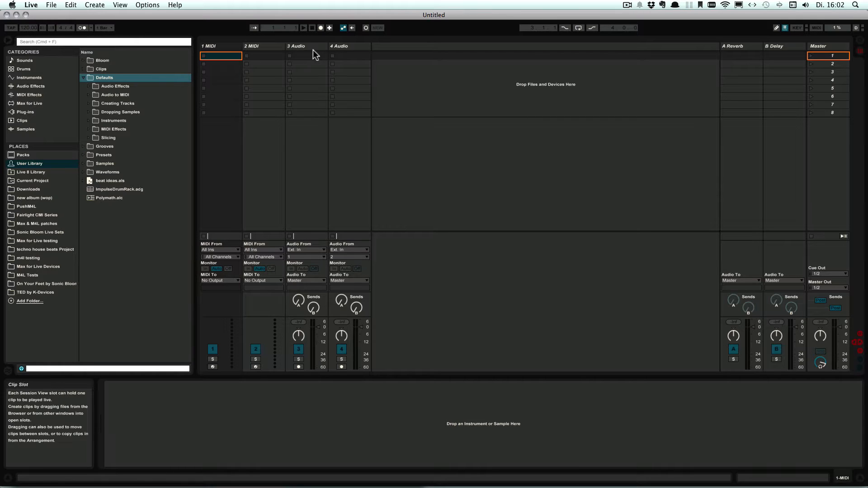
# Step: Make the 3 Audio track the active track
pyautogui.click(307, 46)
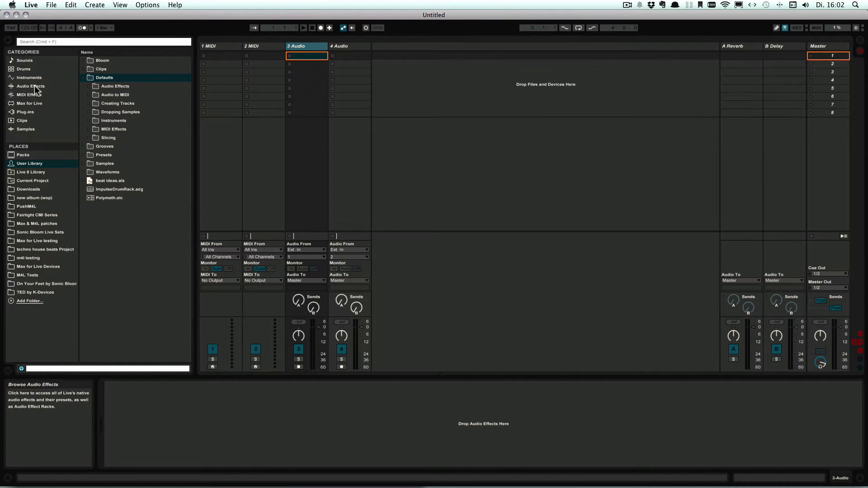
# Step: Load EQ Eight from the native Audio Effects list onto 3 Audio
pyautogui.click(31, 85)
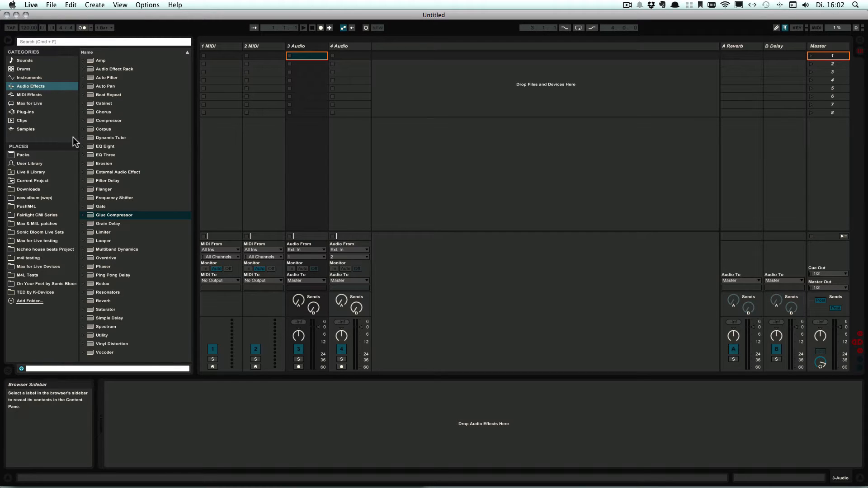
pyautogui.click(110, 146)
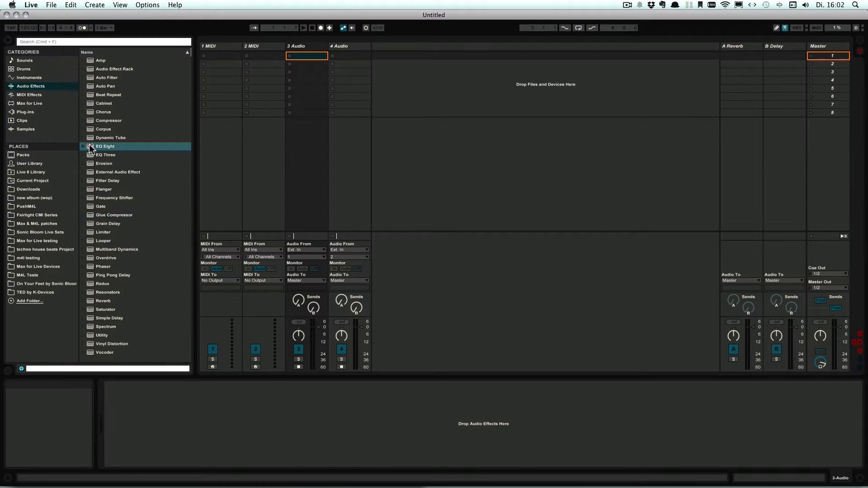
pyautogui.moveTo(105, 147)
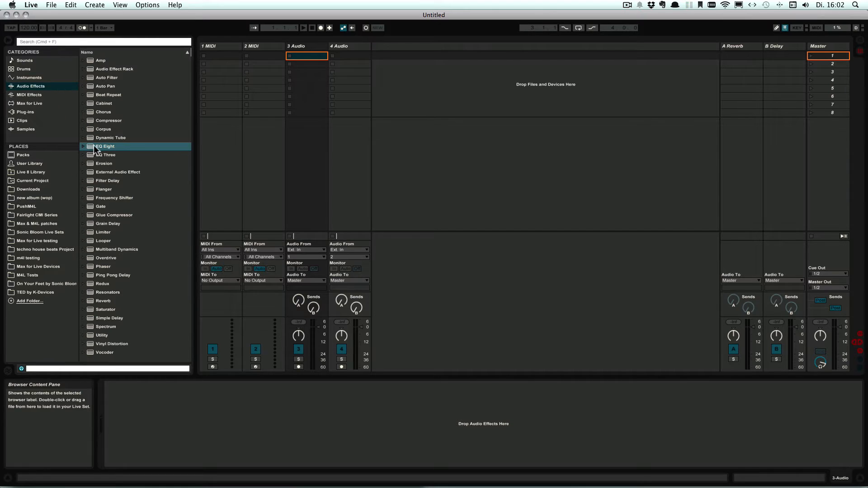
pyautogui.doubleClick(105, 147)
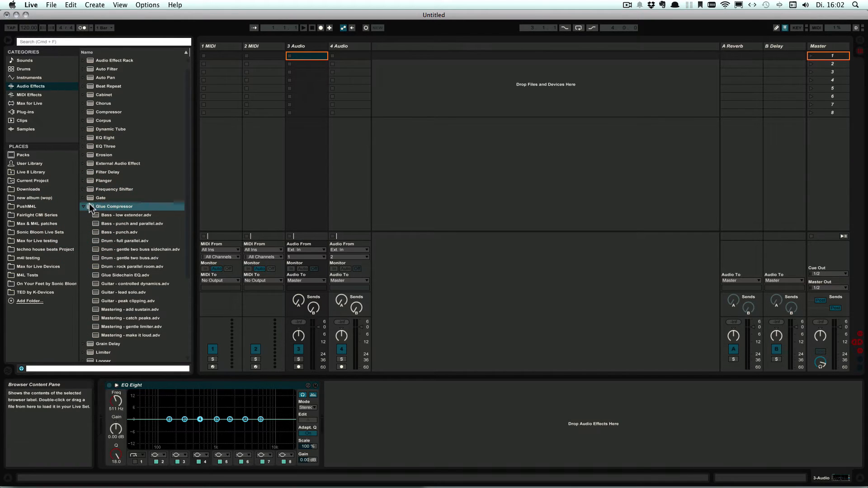
# Step: Load Glue Compressor onto 3 Audio after EQ Eight
pyautogui.doubleClick(115, 207)
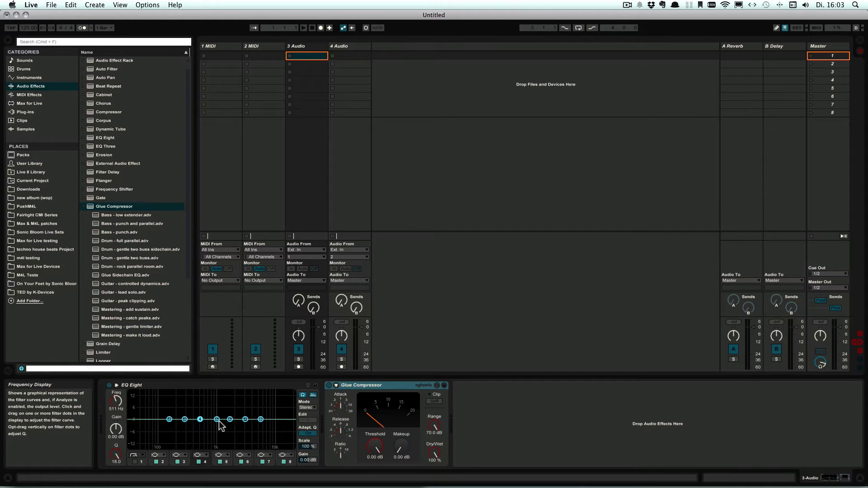
pyautogui.moveTo(206, 388)
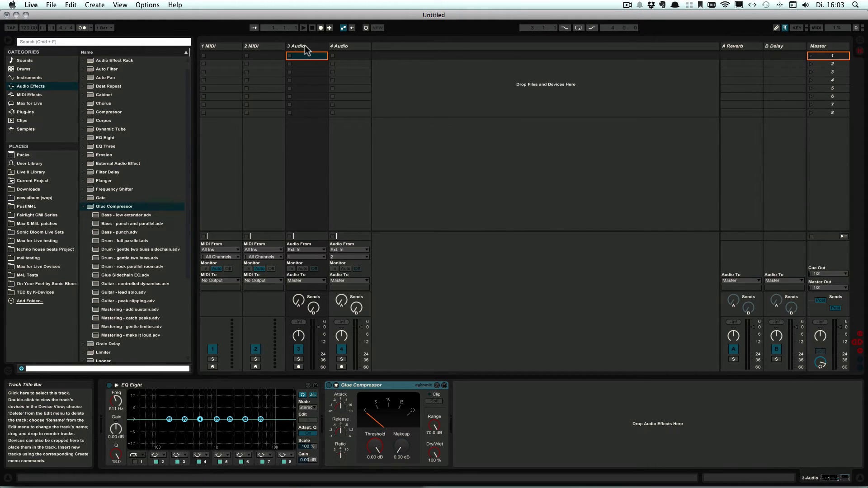
# Step: Bring up the 3 Audio track's context menu for Save as Default Audio Track
pyautogui.rightClick(307, 46)
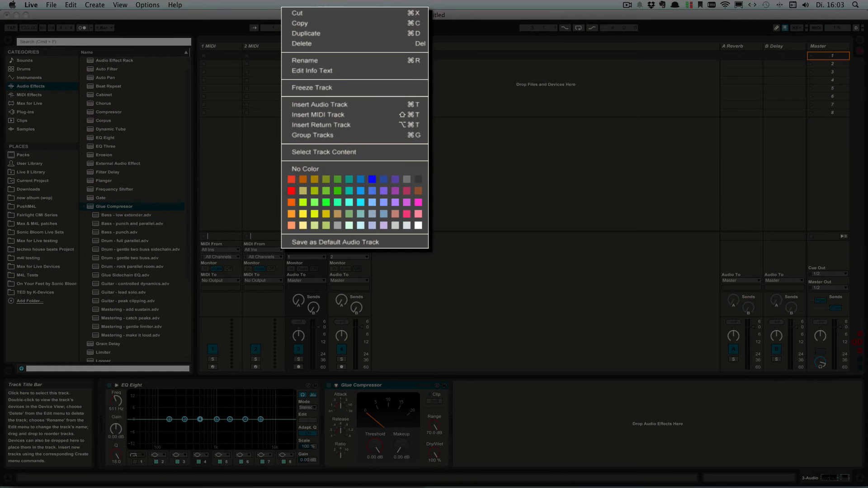
pyautogui.moveTo(347, 245)
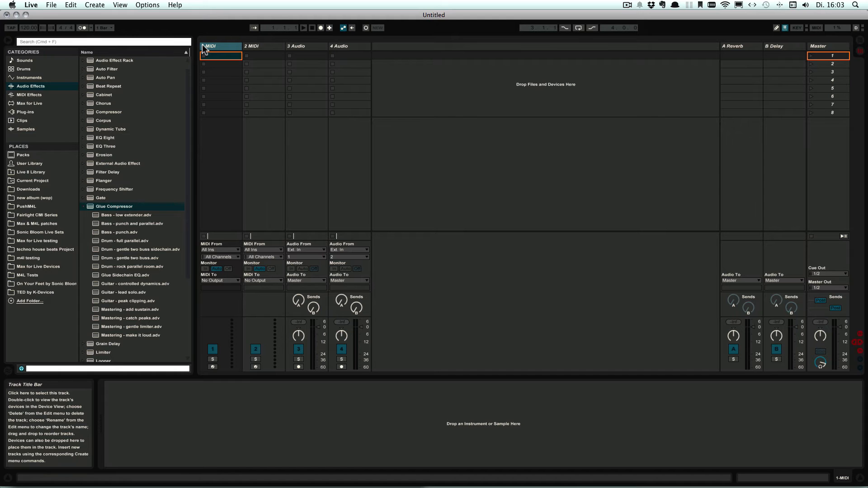
pyautogui.moveTo(222, 50)
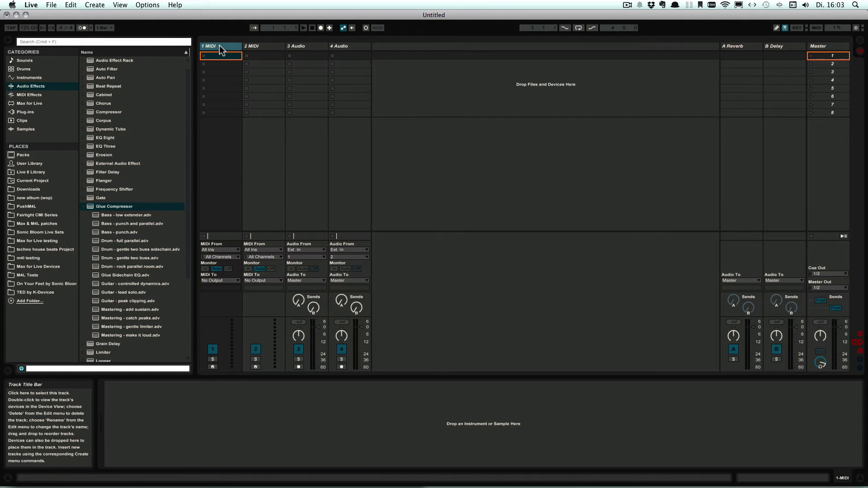
# Step: Dismiss the 1 MIDI track menu and show the User Library contents in the browser
pyautogui.rightClick(221, 46)
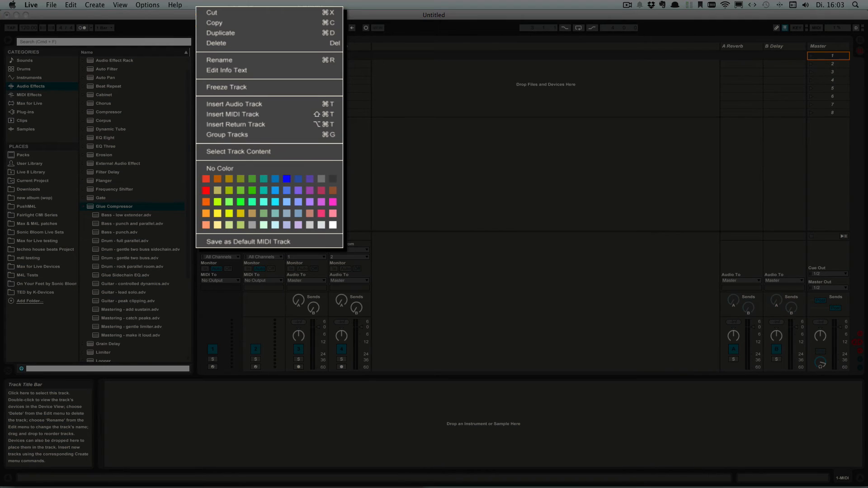
pyautogui.moveTo(268, 241)
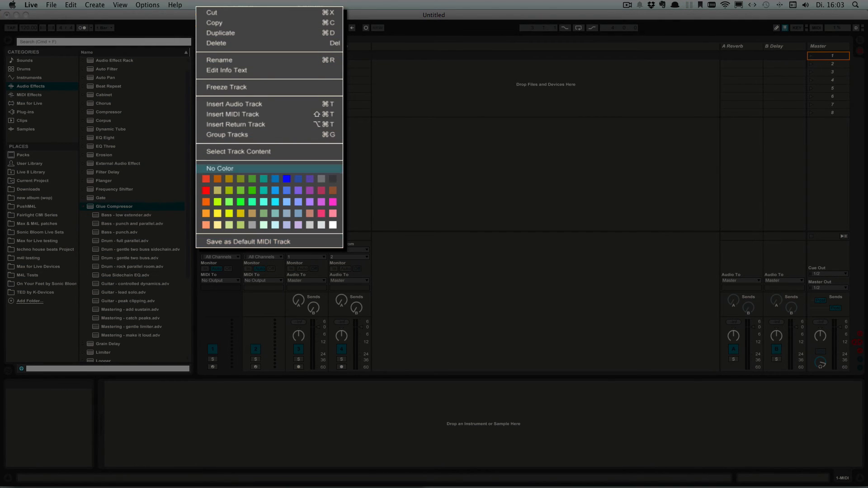
pyautogui.click(209, 47)
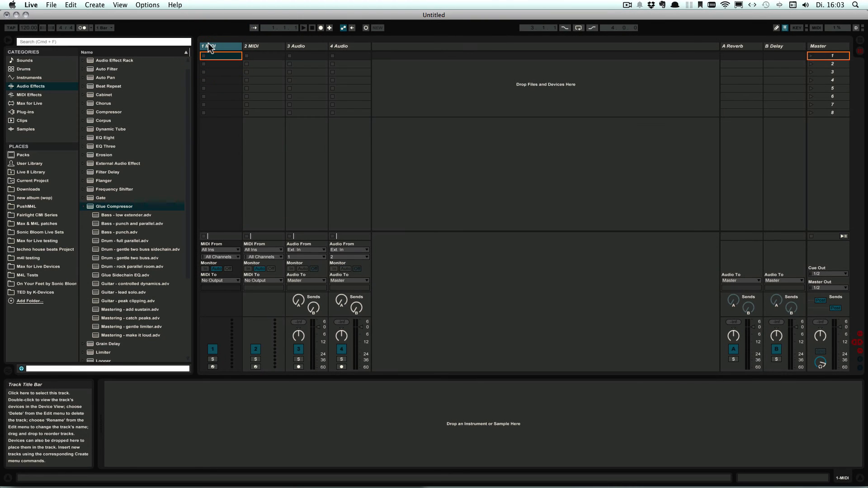
pyautogui.click(30, 164)
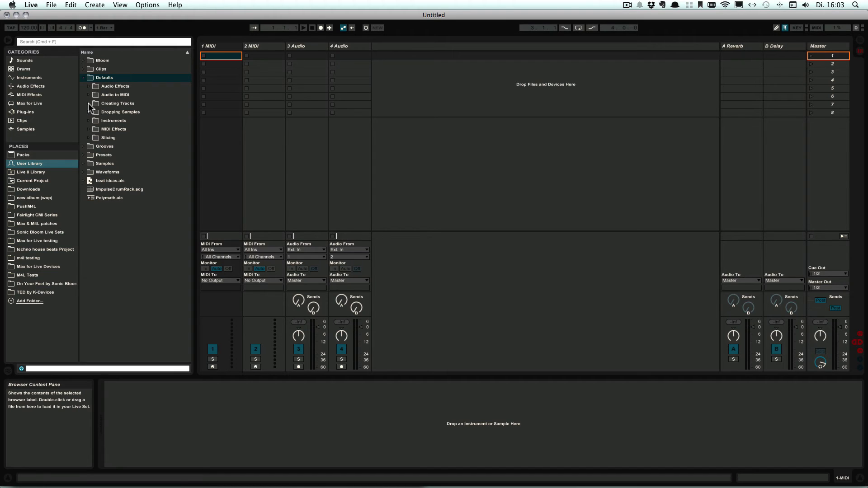
# Step: Reveal the saved Default Audio Track file under Defaults > Creating Tracks
pyautogui.click(117, 103)
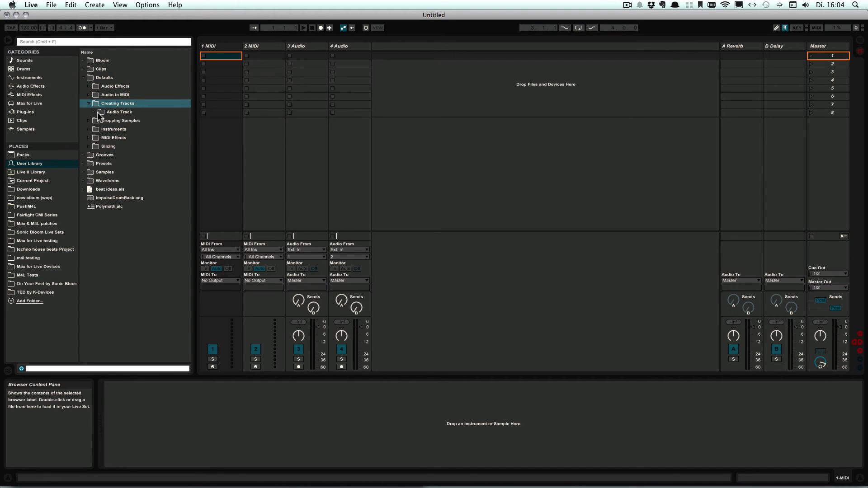
pyautogui.click(119, 112)
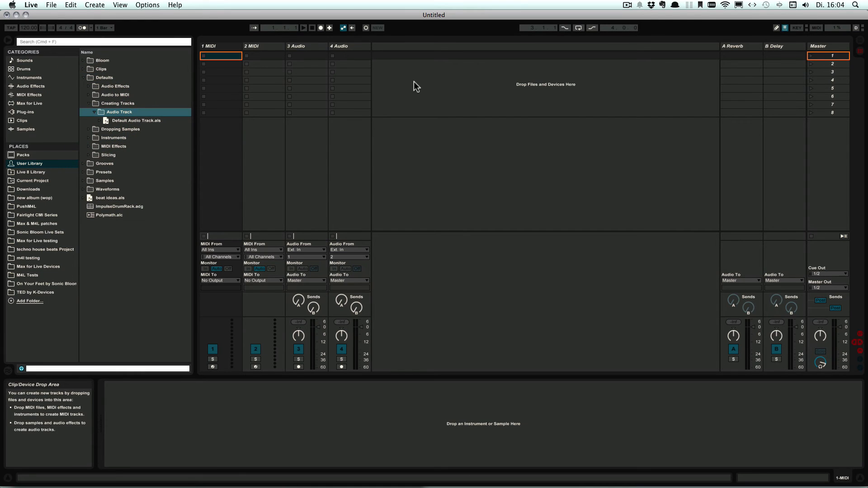
# Step: Insert a new 5 Audio track after 4 Audio via Create > Insert Audio Track
pyautogui.click(341, 46)
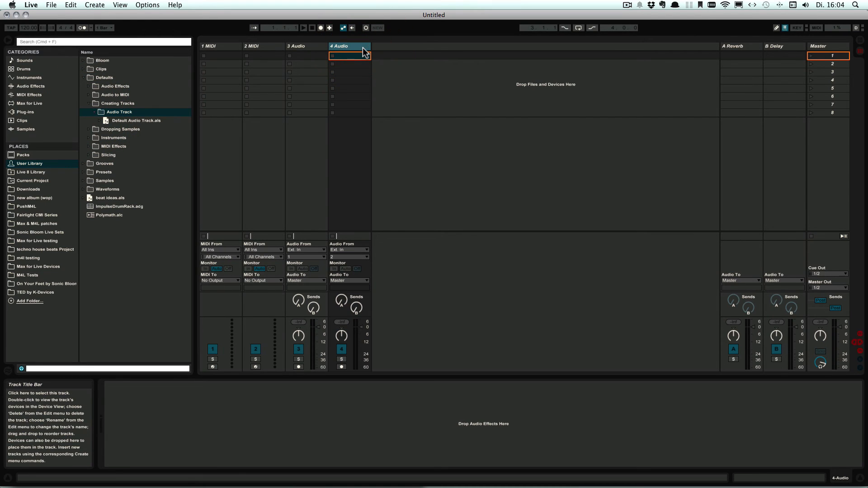
pyautogui.click(94, 4)
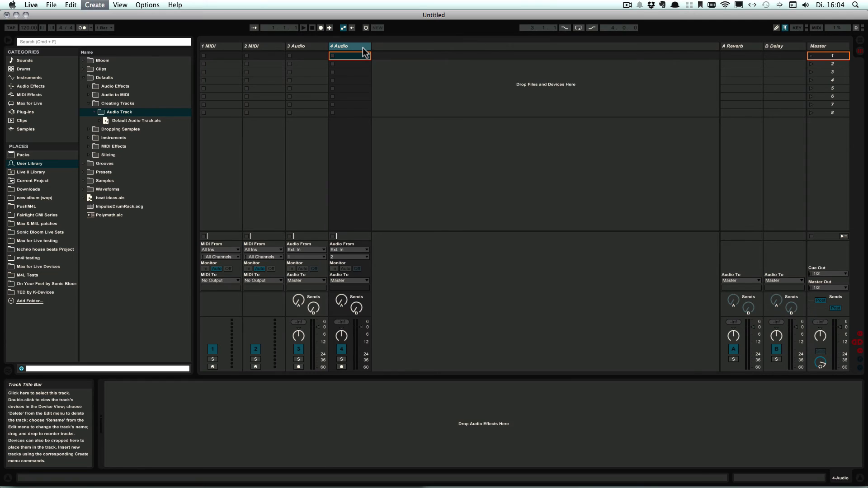
pyautogui.click(94, 4)
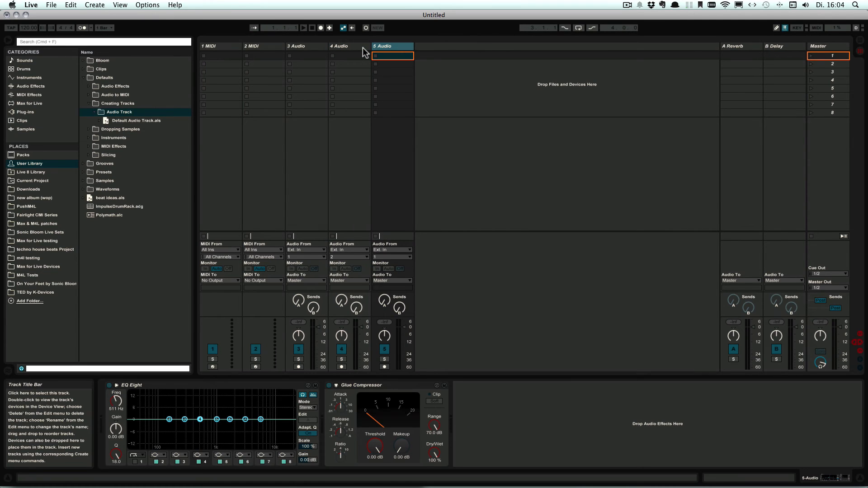